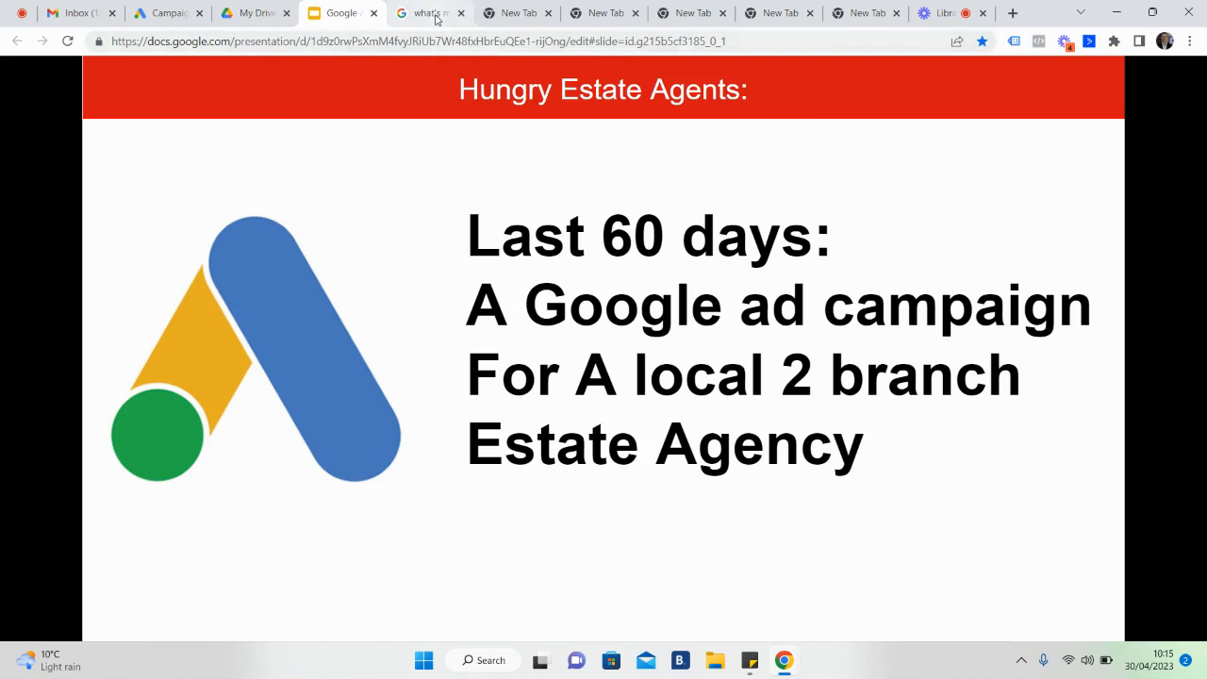
Switch to the Google Search results for 'what's my house worth' and review the sponsored estate agency ads
{"action": "left_click", "coordinate": [429, 11]}
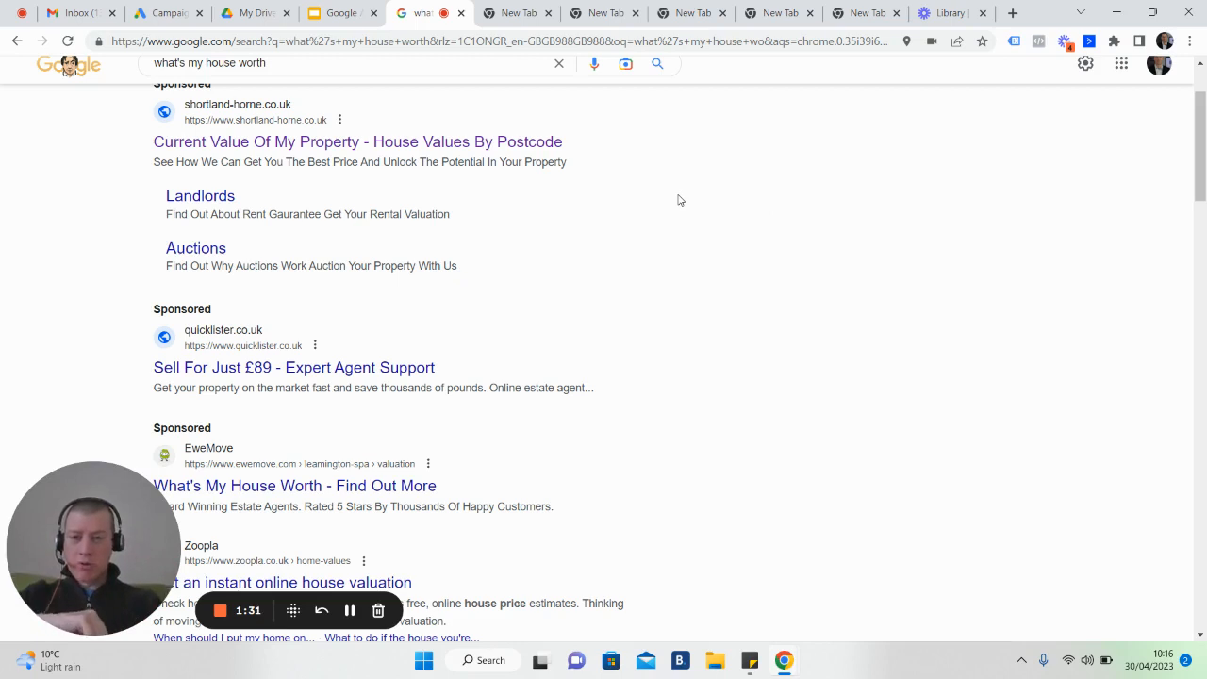
{"action": "mouse_move", "coordinate": [592, 448]}
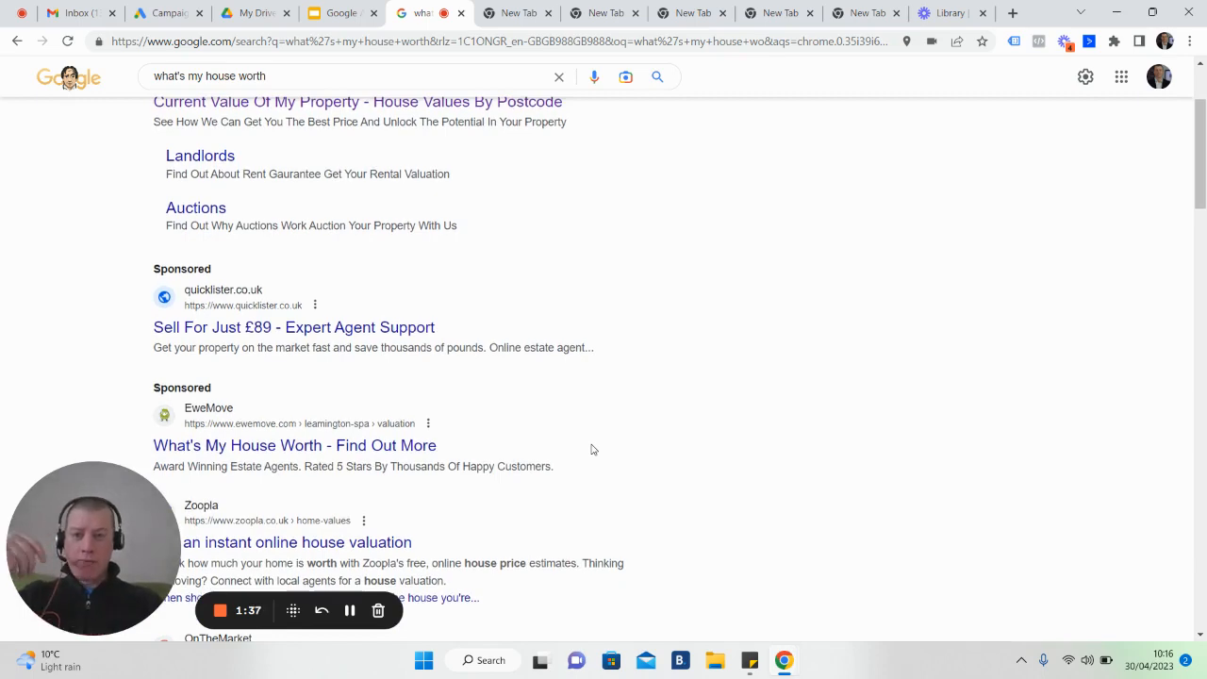
{"action": "scroll", "scroll_direction": "down", "scroll_amount": 3}
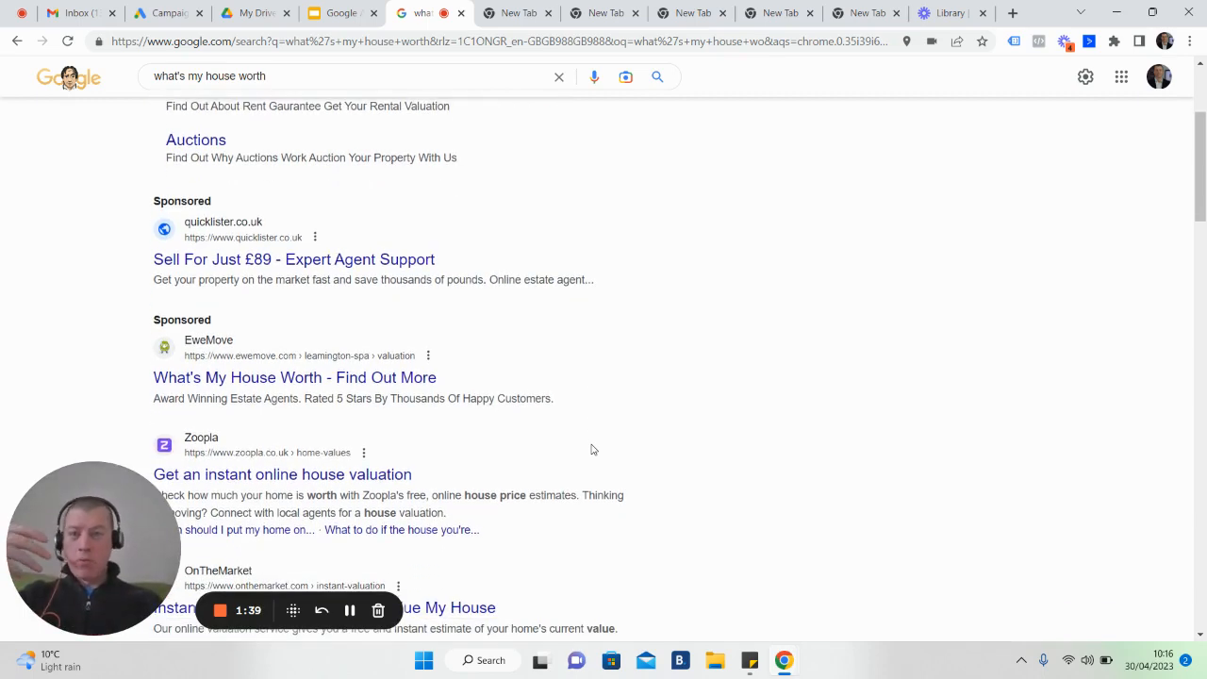
{"action": "scroll", "scroll_direction": "down", "scroll_amount": 3}
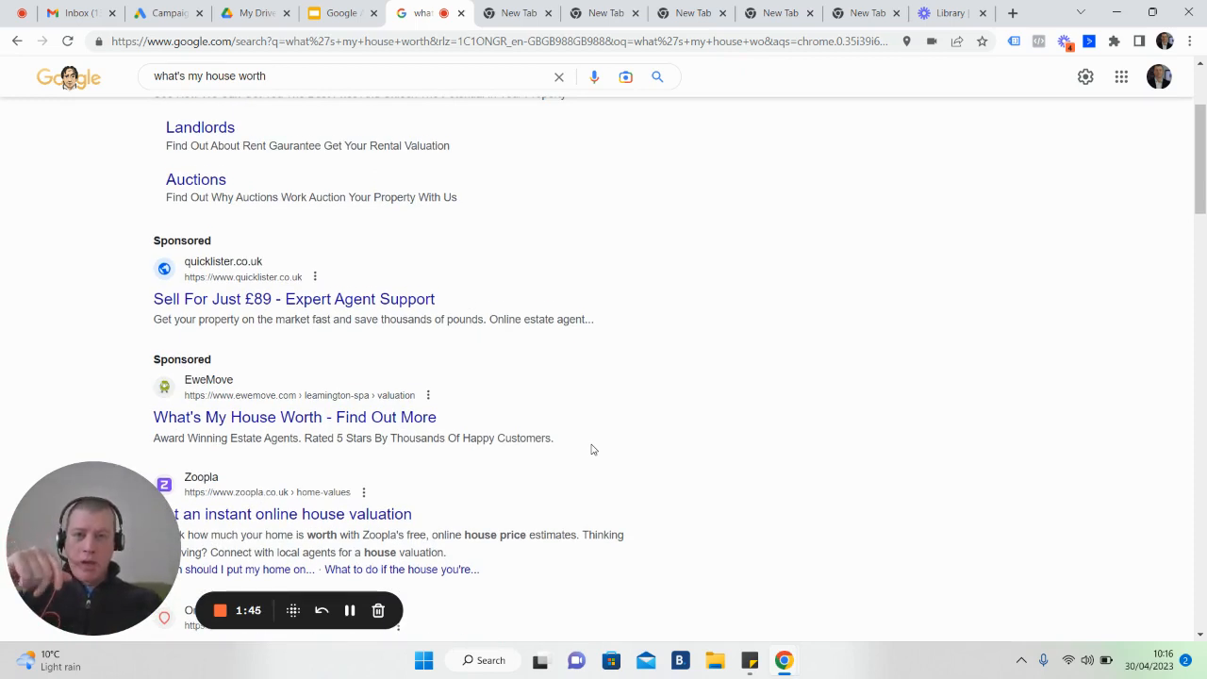
{"action": "scroll", "scroll_direction": "down", "scroll_amount": 3}
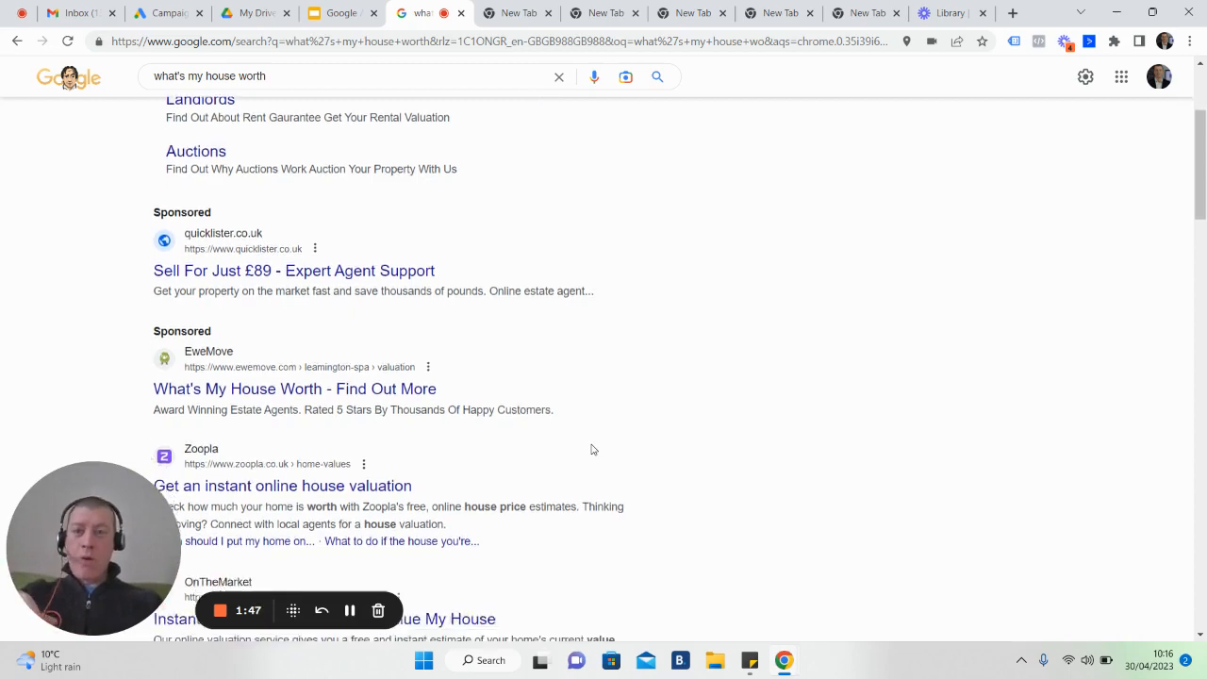
{"action": "scroll", "scroll_direction": "down", "scroll_amount": 3}
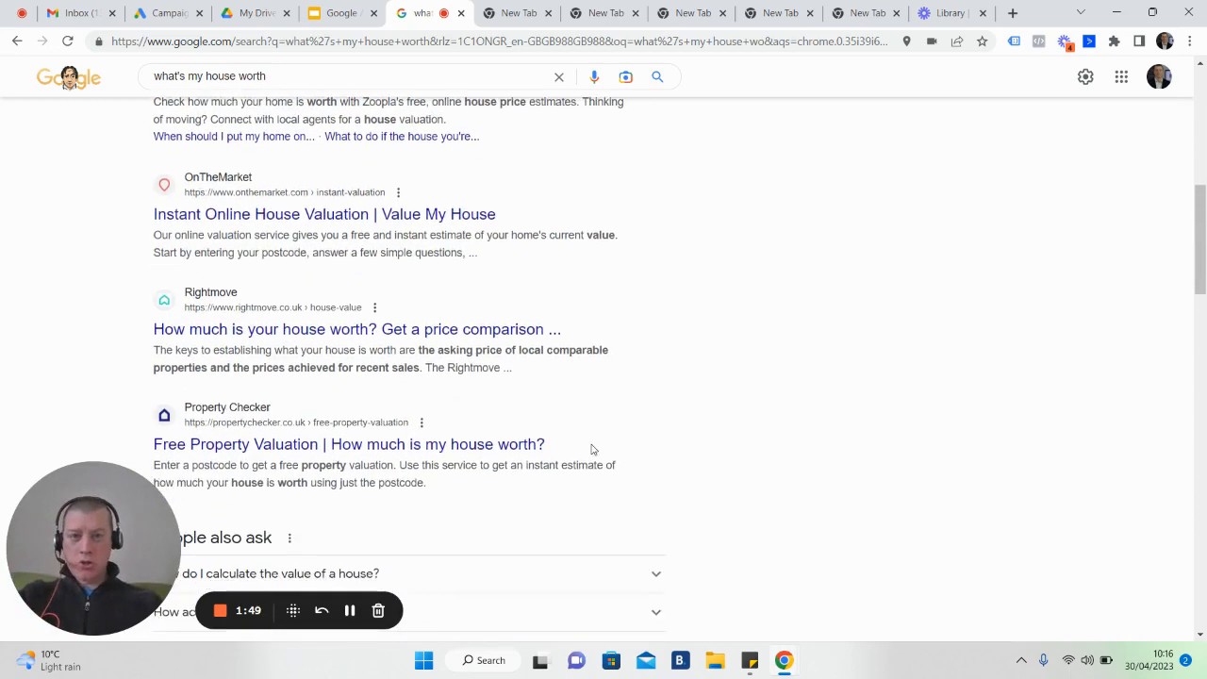
{"action": "scroll", "scroll_direction": "down", "scroll_amount": 3}
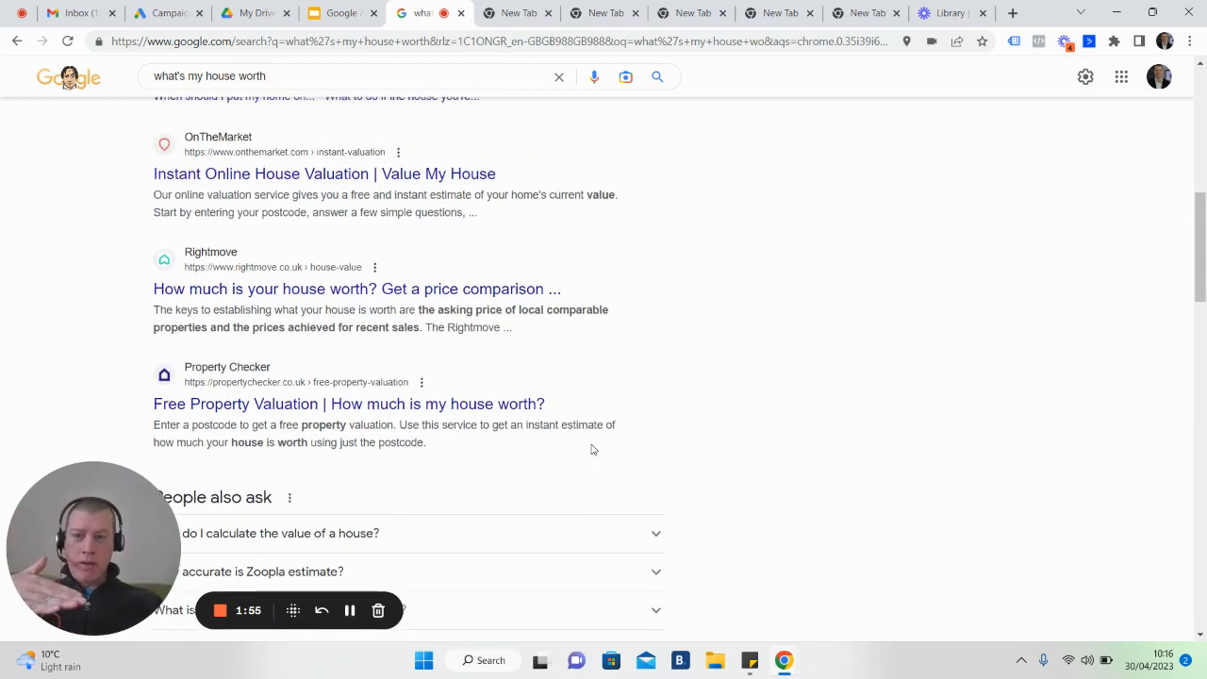
{"action": "scroll", "scroll_direction": "down", "scroll_amount": 3}
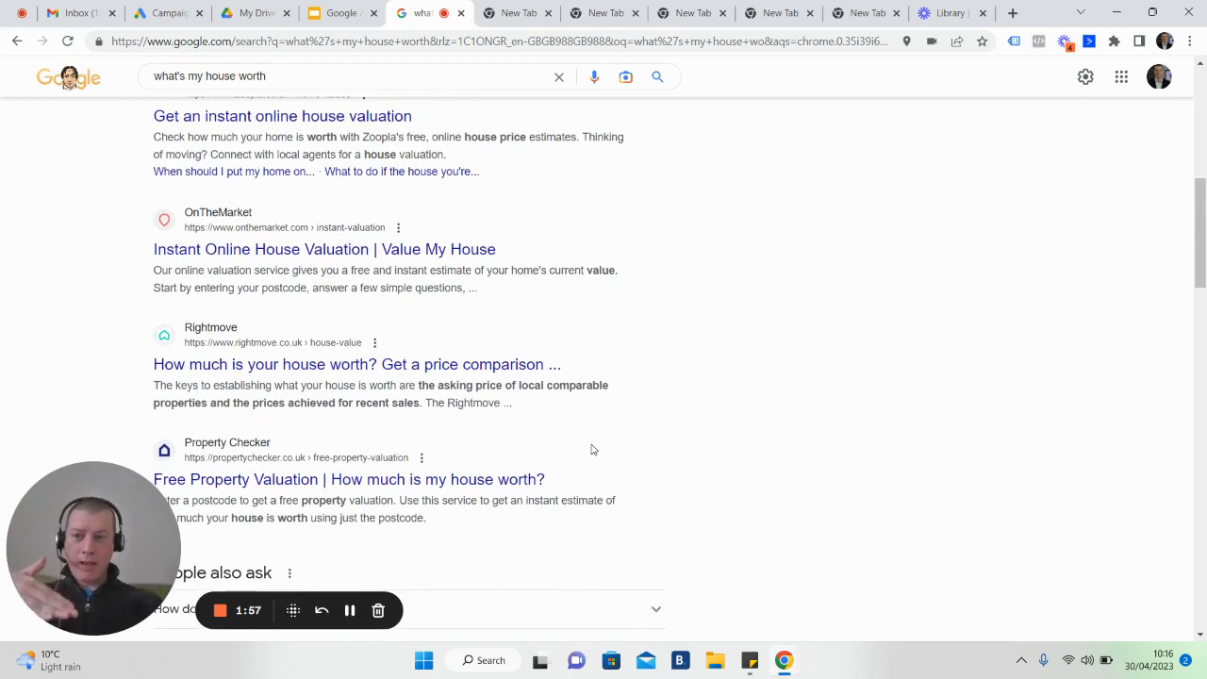
{"action": "scroll", "scroll_direction": "down", "scroll_amount": 3}
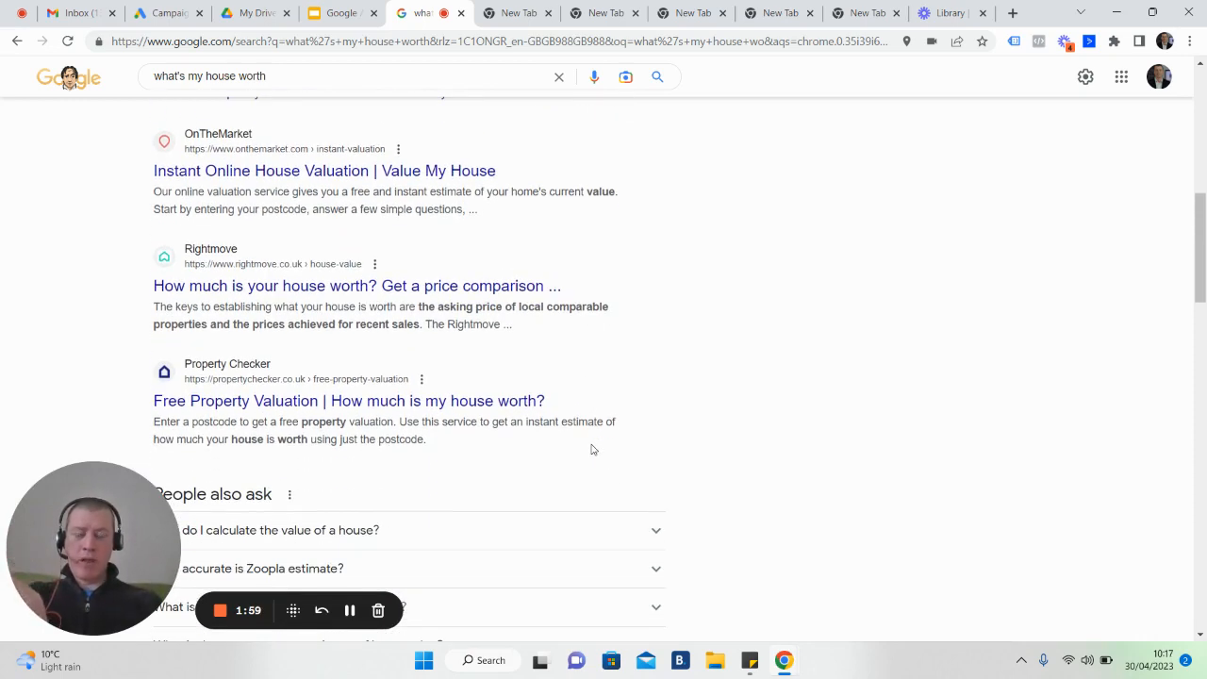
{"action": "scroll", "scroll_direction": "down", "scroll_amount": 3}
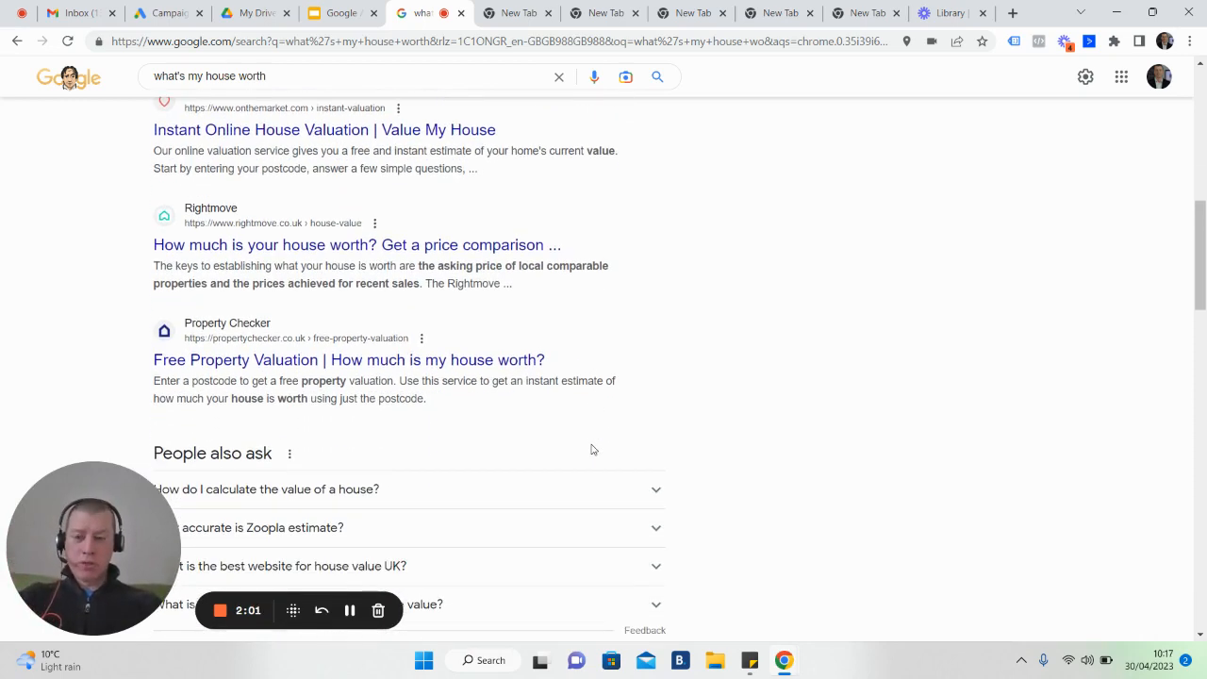
{"action": "scroll", "scroll_direction": "down", "scroll_amount": 3}
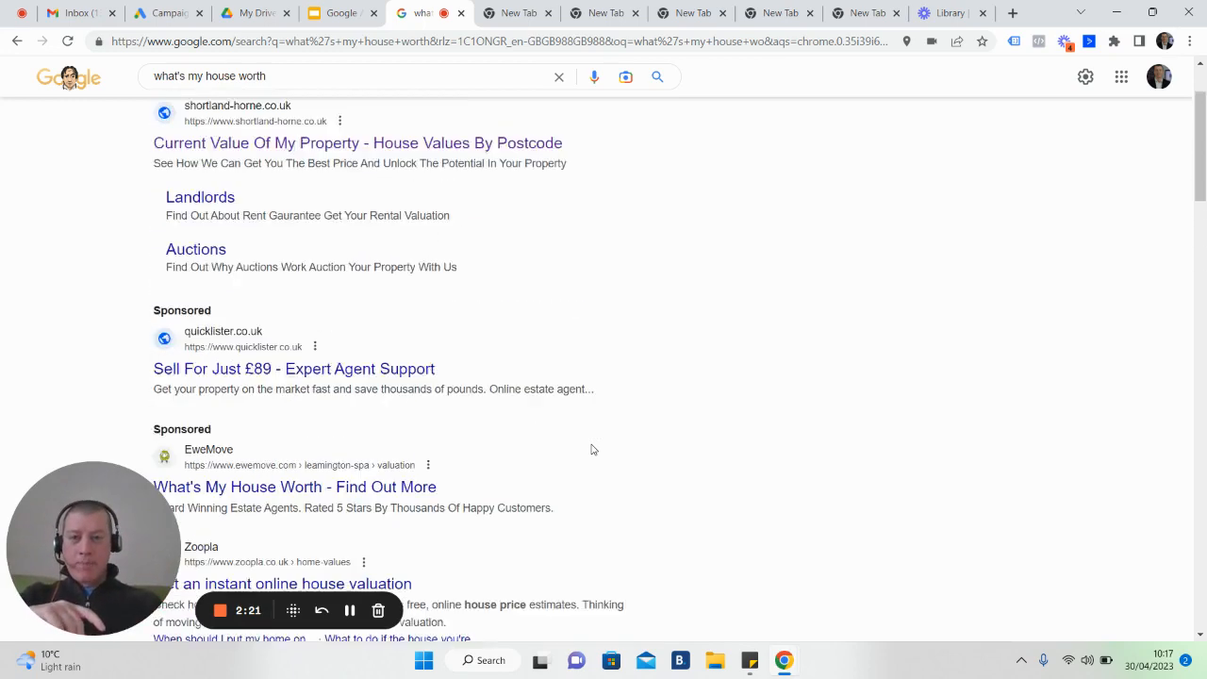
{"action": "scroll", "scroll_direction": "up", "scroll_amount": 3}
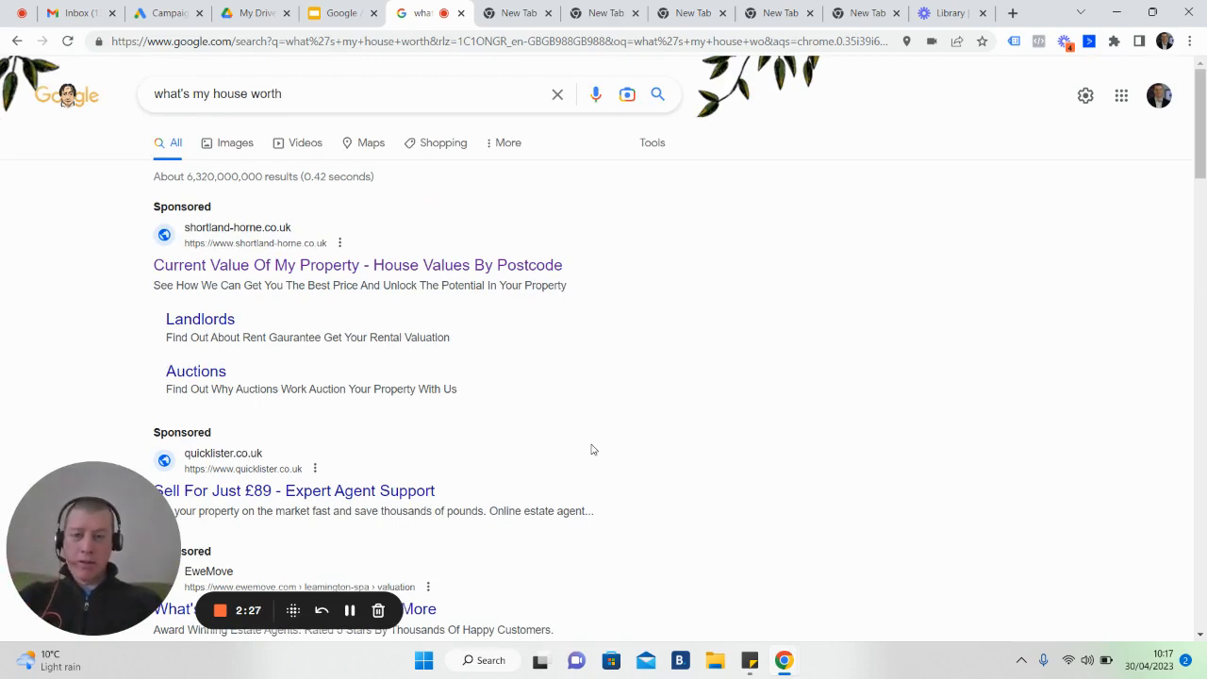
{"action": "scroll", "scroll_direction": "down", "scroll_amount": 3}
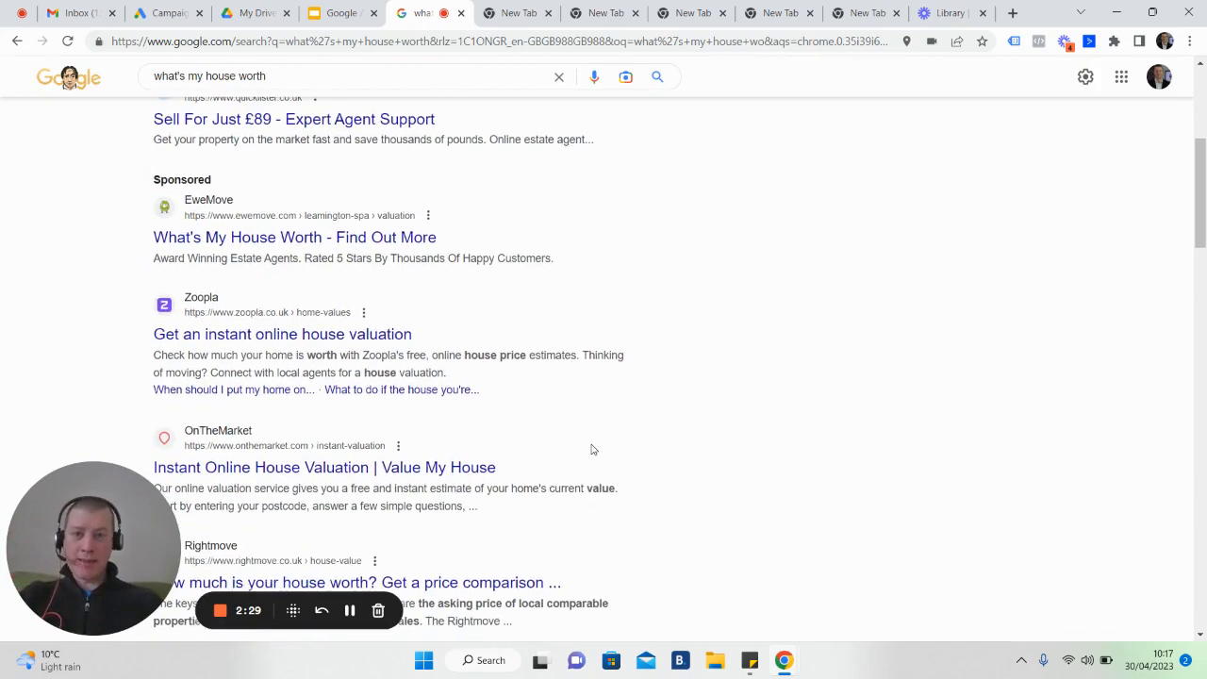
{"action": "scroll", "scroll_direction": "down", "scroll_amount": 3}
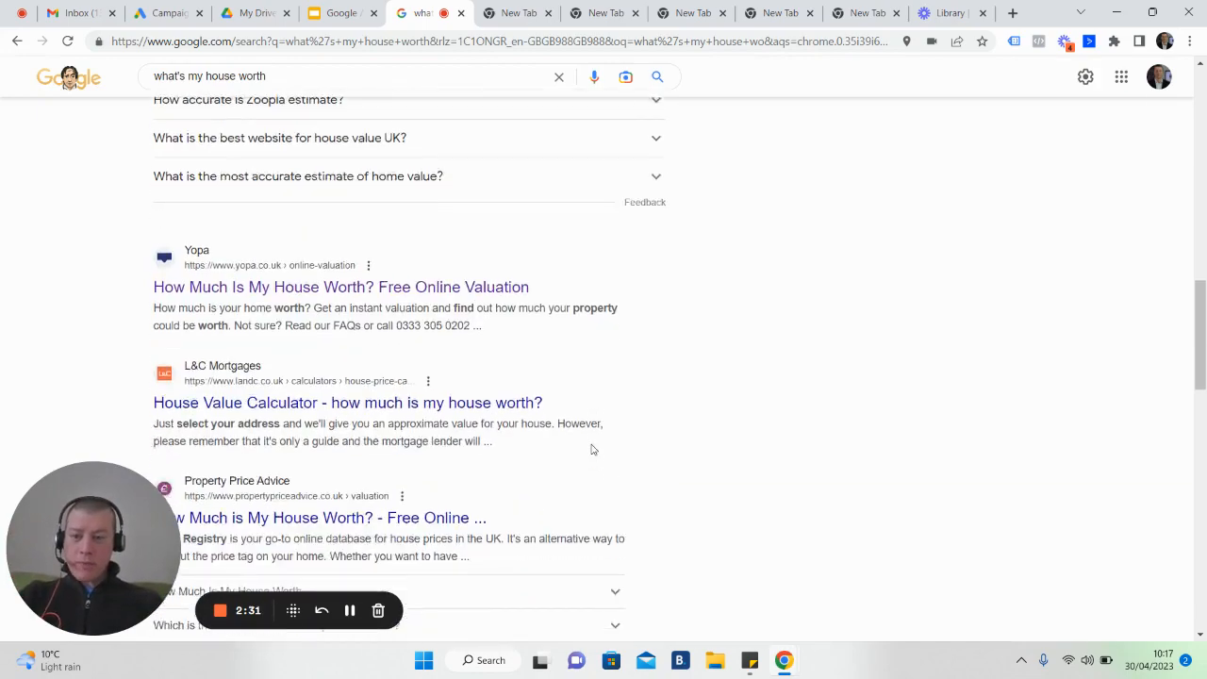
{"action": "scroll", "scroll_direction": "down", "scroll_amount": 3}
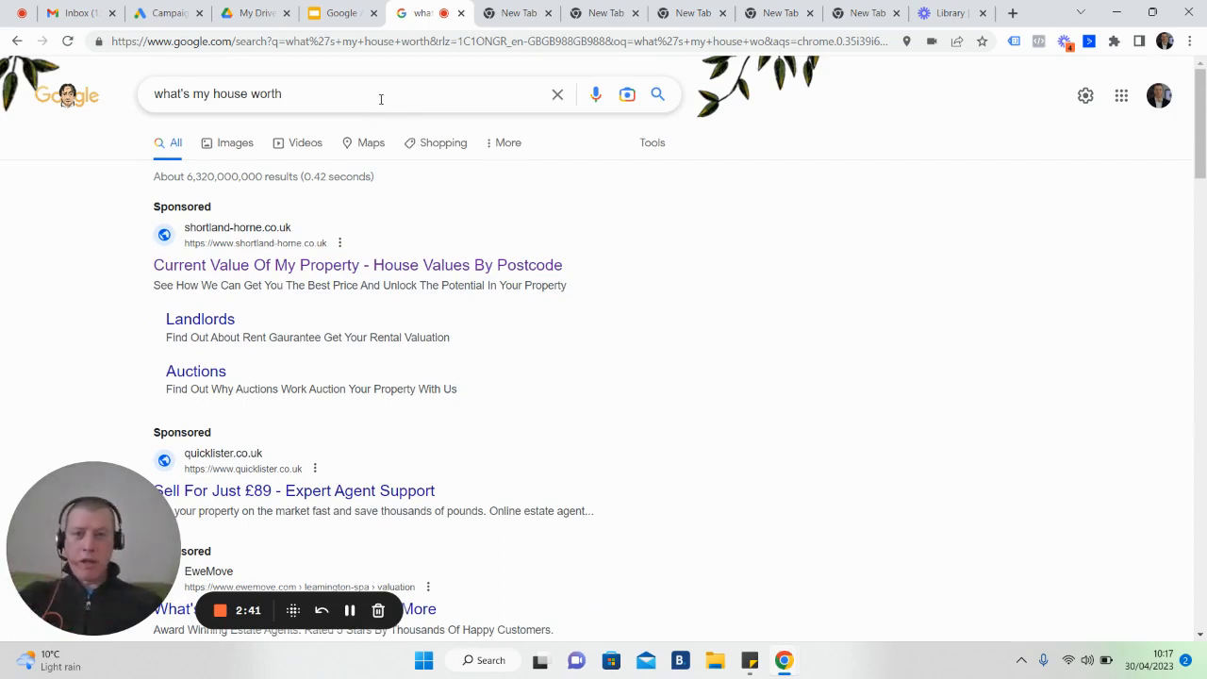
{"action": "mouse_move", "coordinate": [436, 196]}
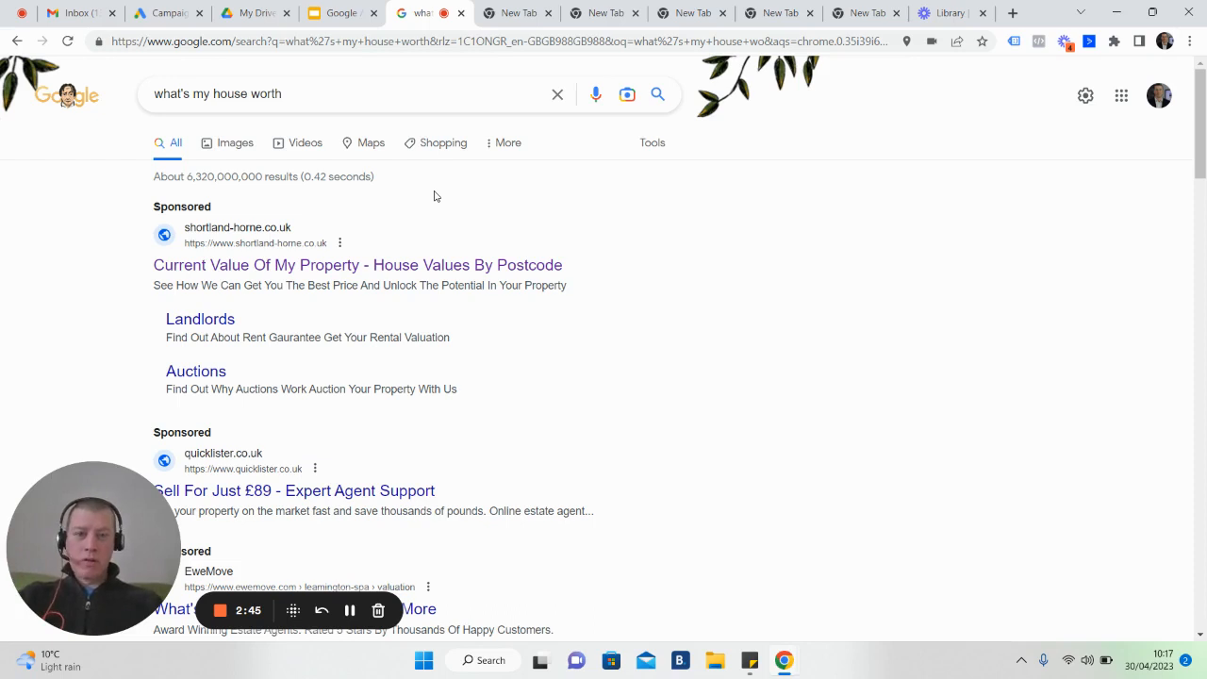
{"action": "mouse_move", "coordinate": [375, 162]}
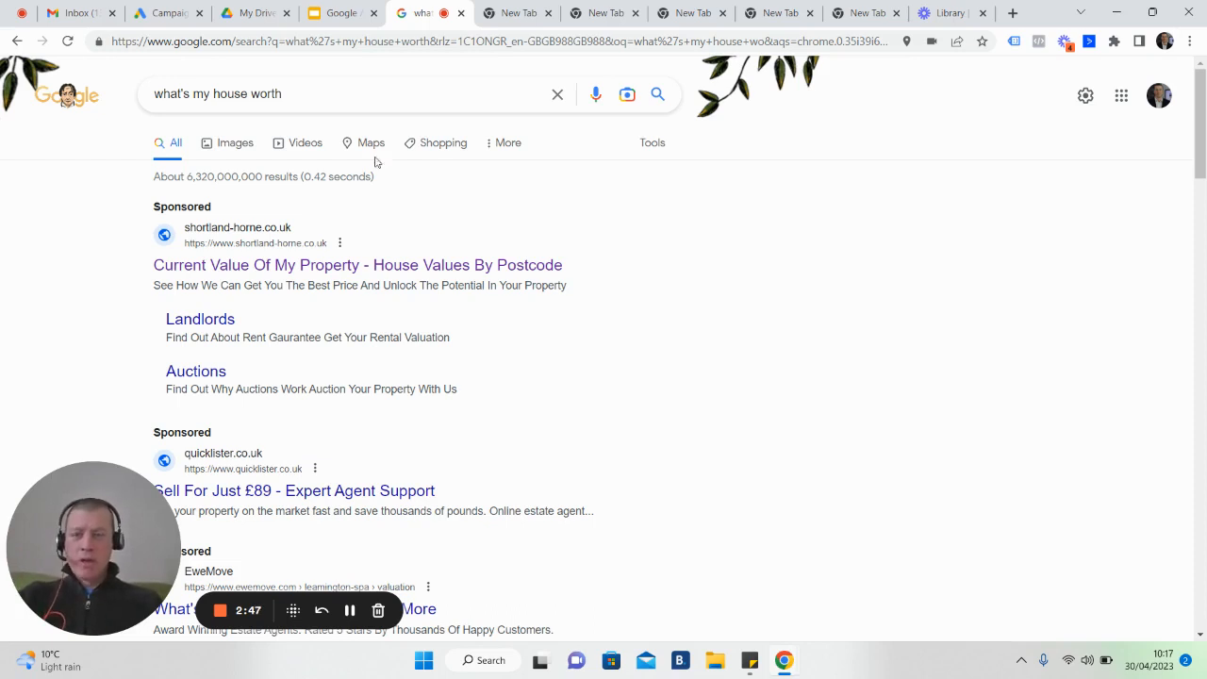
{"action": "mouse_move", "coordinate": [400, 219]}
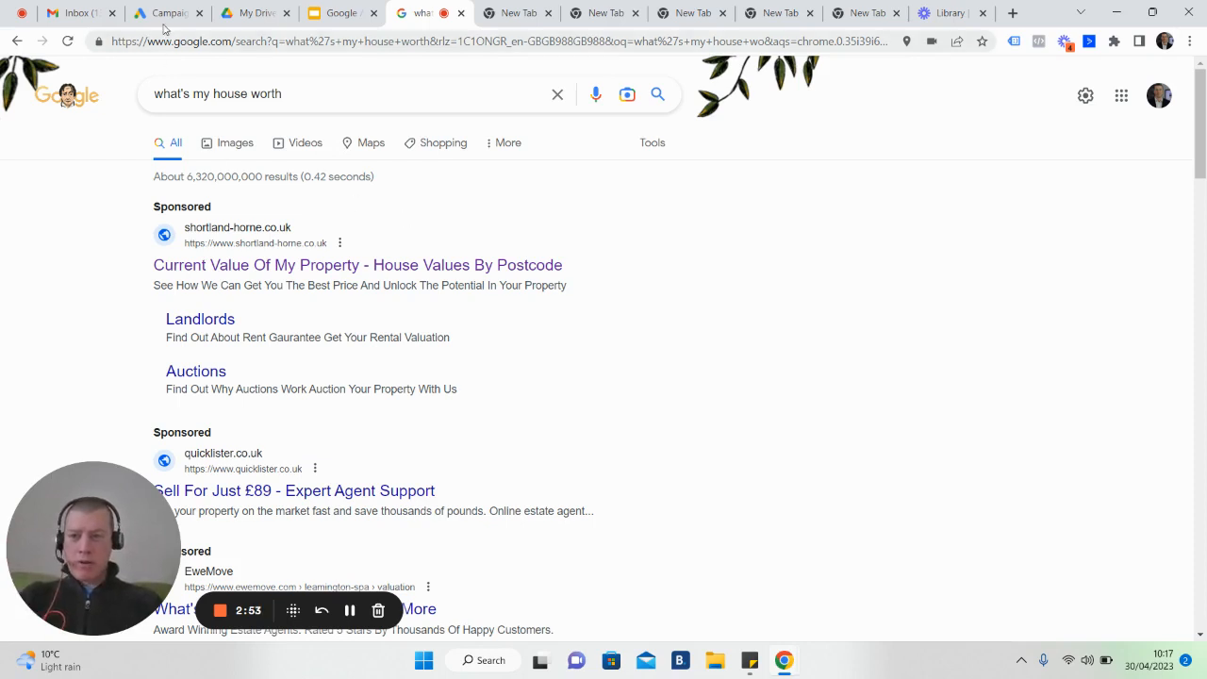
{"action": "left_click", "coordinate": [166, 11]}
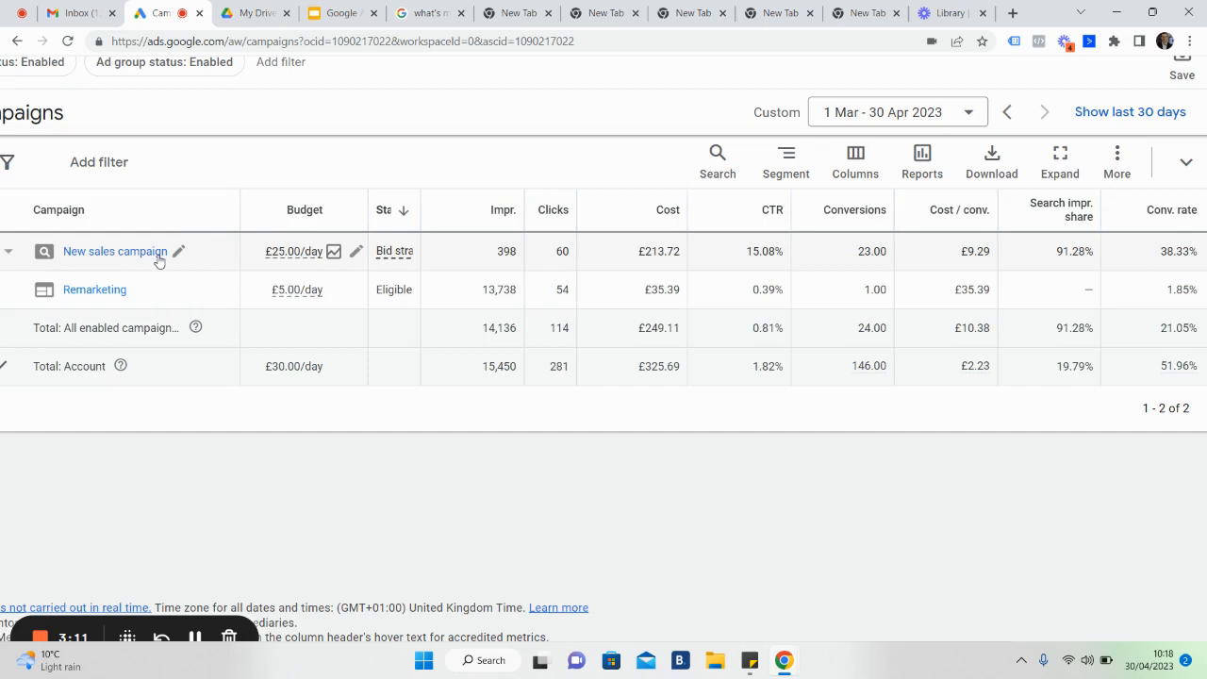
{"action": "mouse_move", "coordinate": [260, 268]}
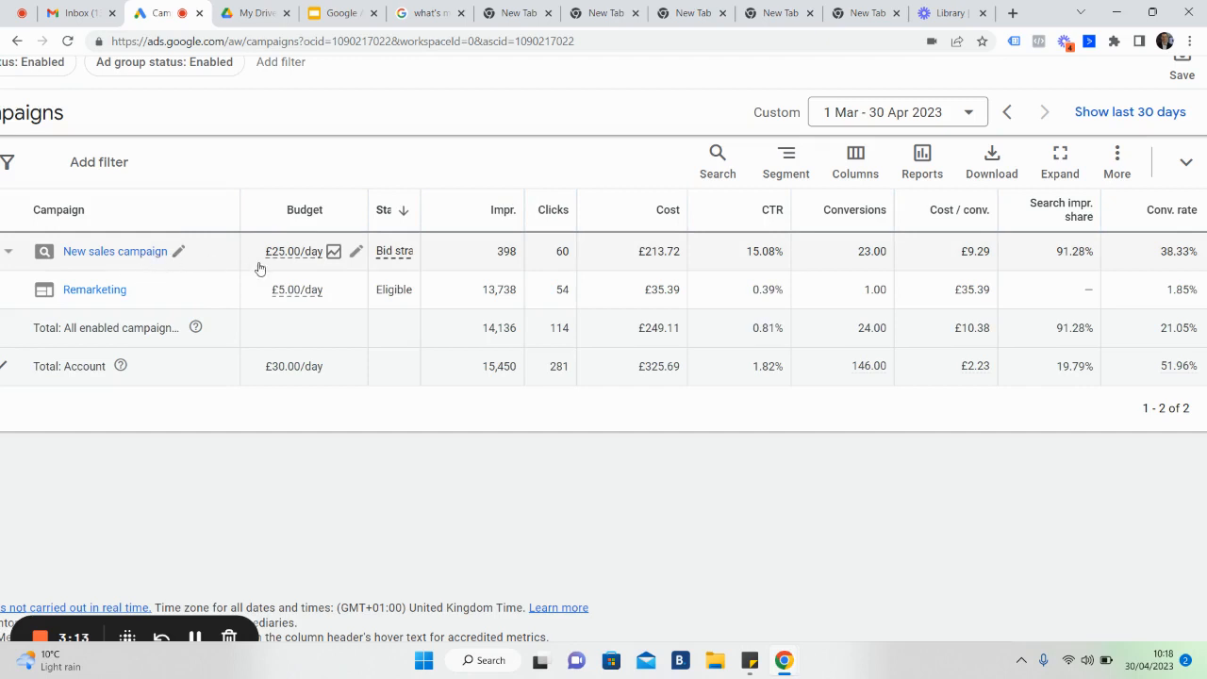
{"action": "mouse_move", "coordinate": [316, 264]}
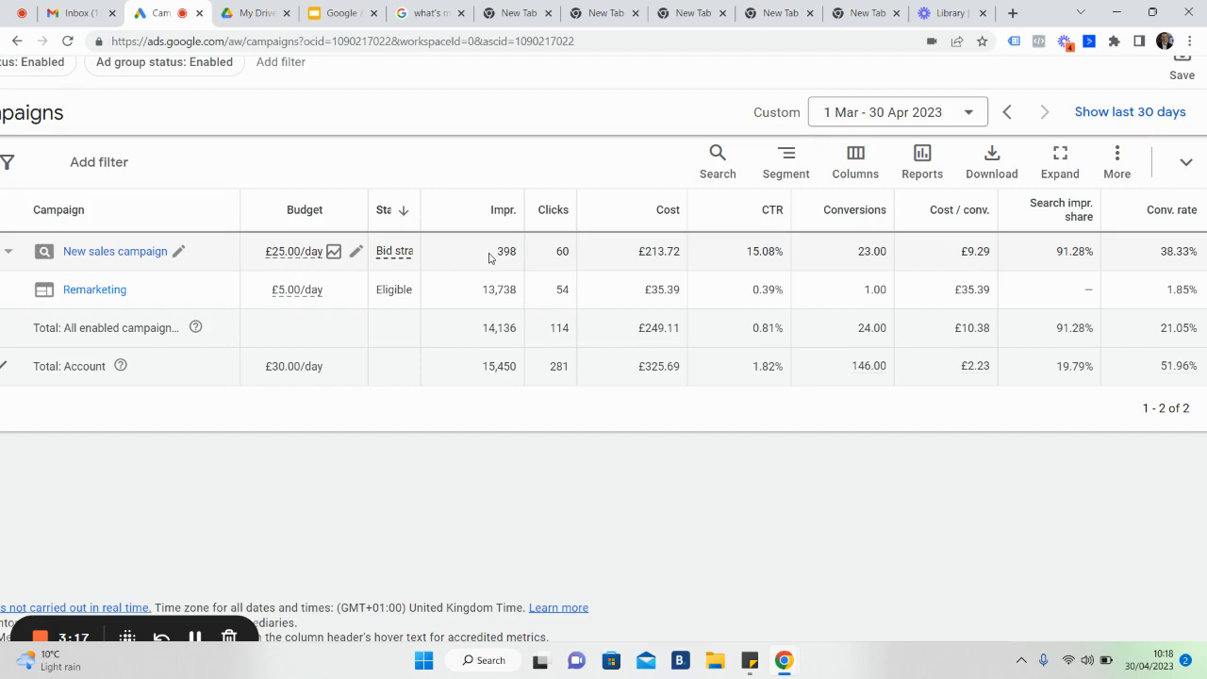
{"action": "mouse_move", "coordinate": [497, 260]}
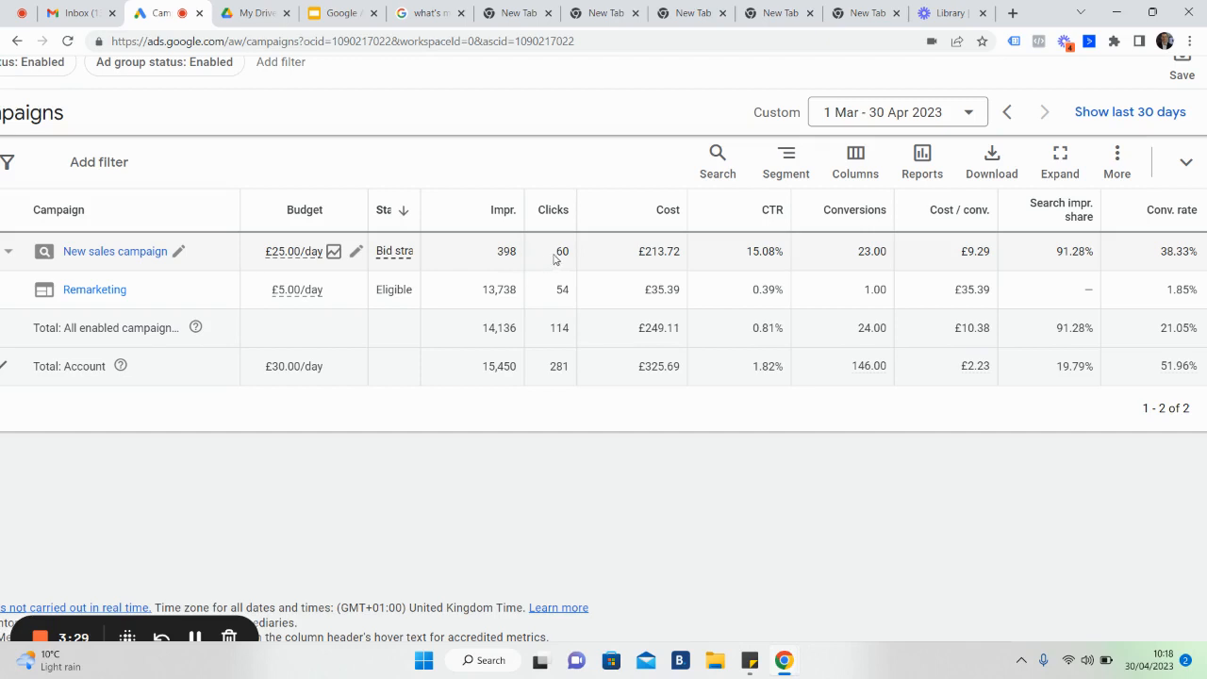
{"action": "double_click", "coordinate": [562, 251]}
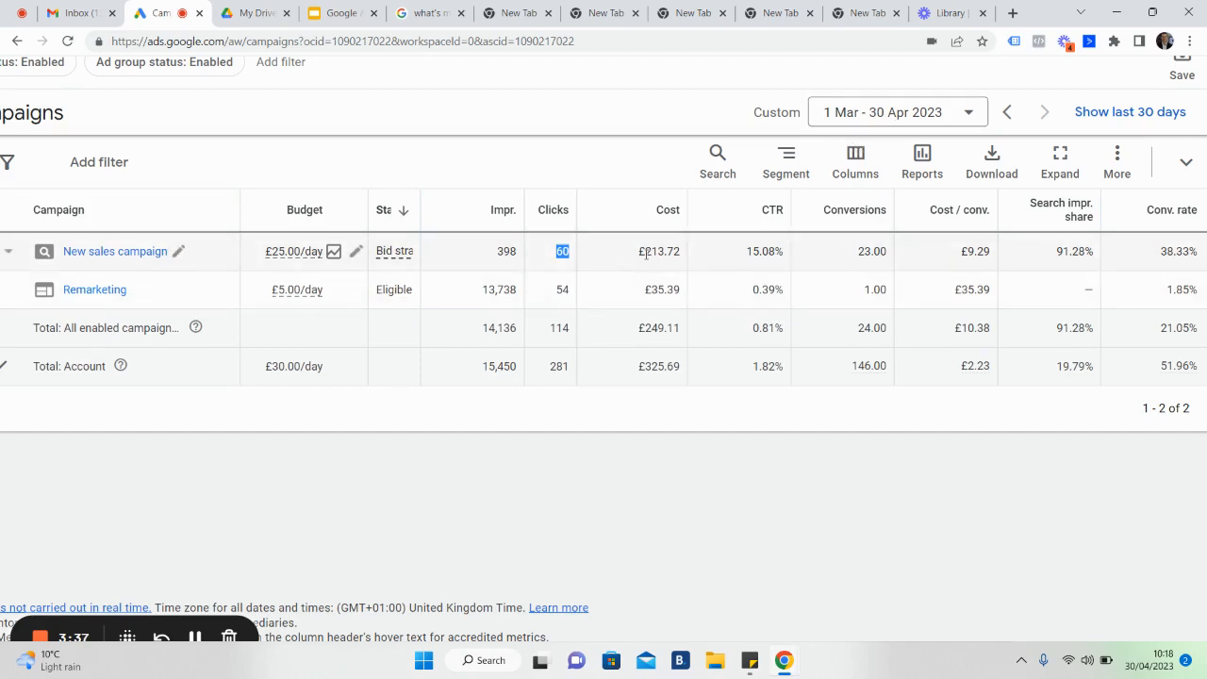
{"action": "left_click", "coordinate": [660, 250]}
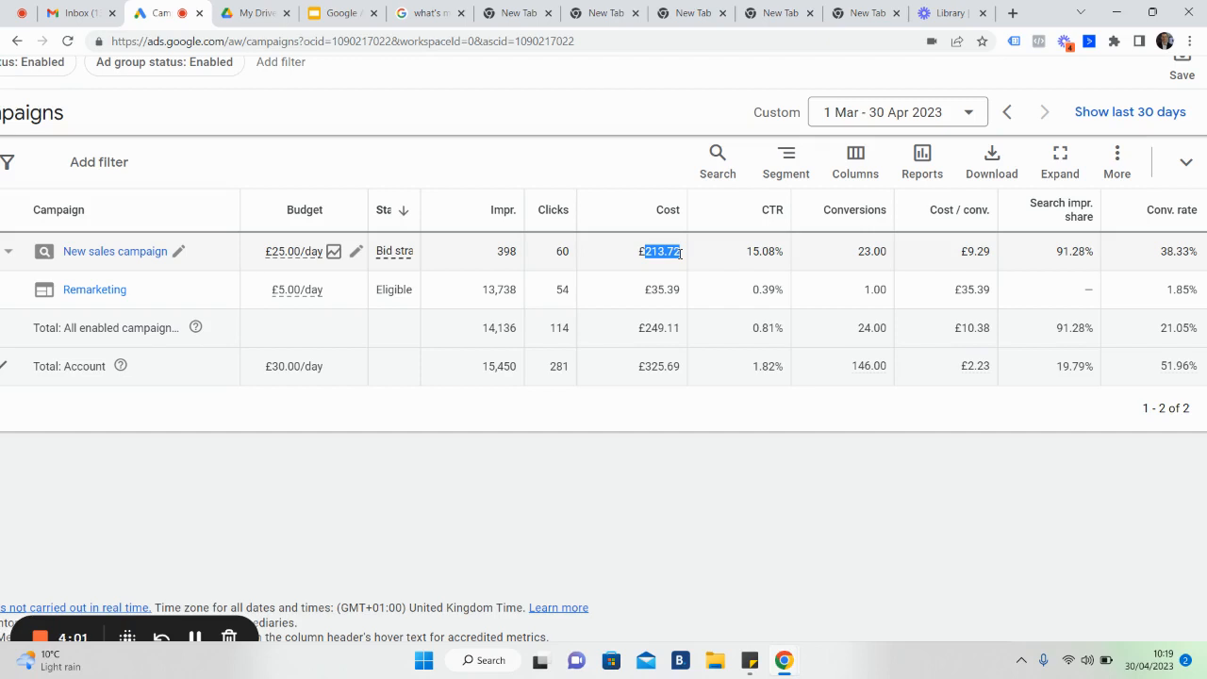
{"action": "mouse_move", "coordinate": [722, 256]}
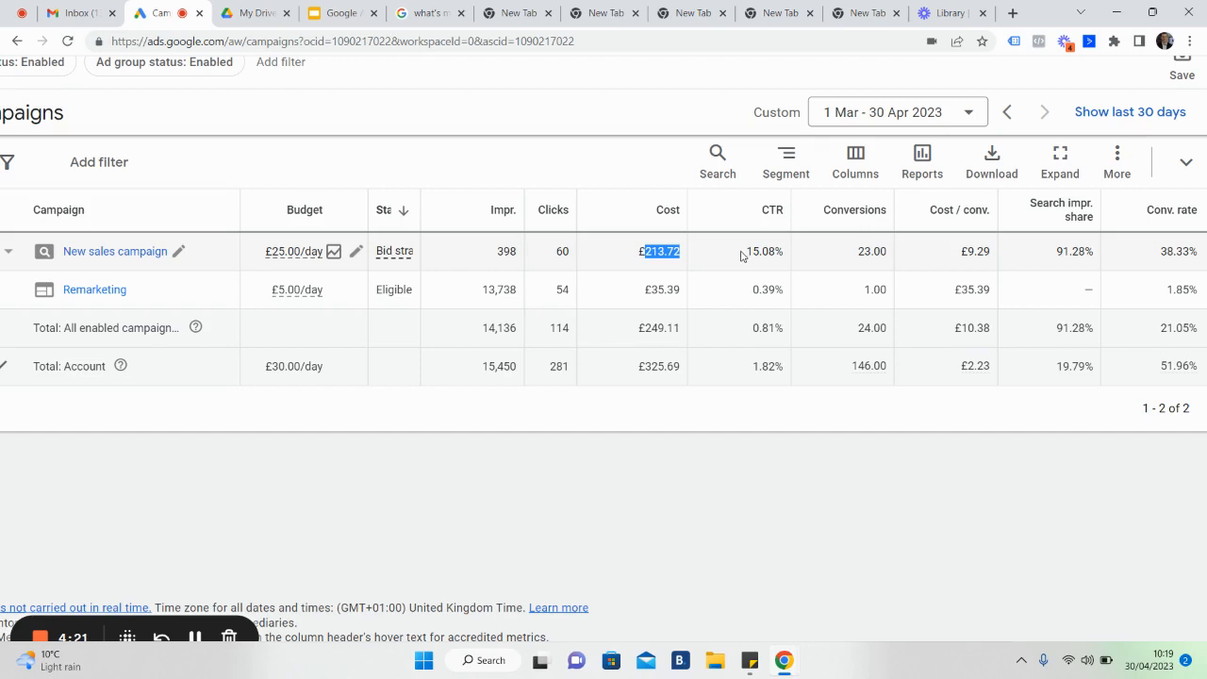
{"action": "mouse_move", "coordinate": [544, 261]}
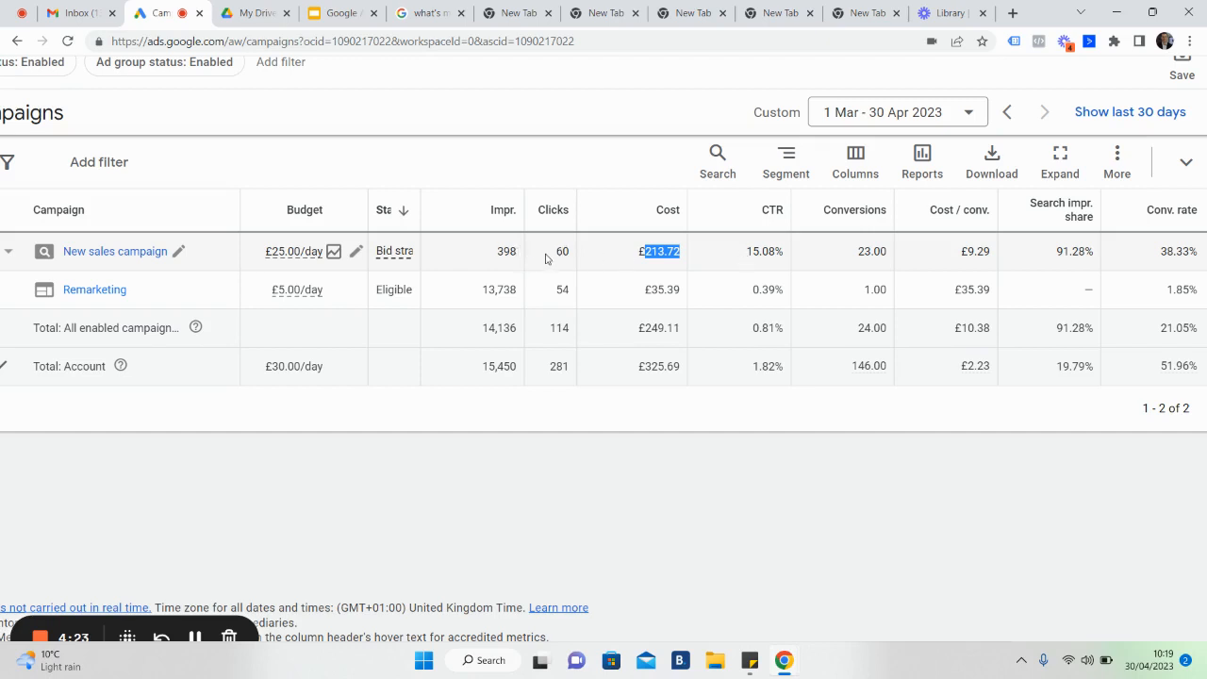
{"action": "mouse_move", "coordinate": [550, 259]}
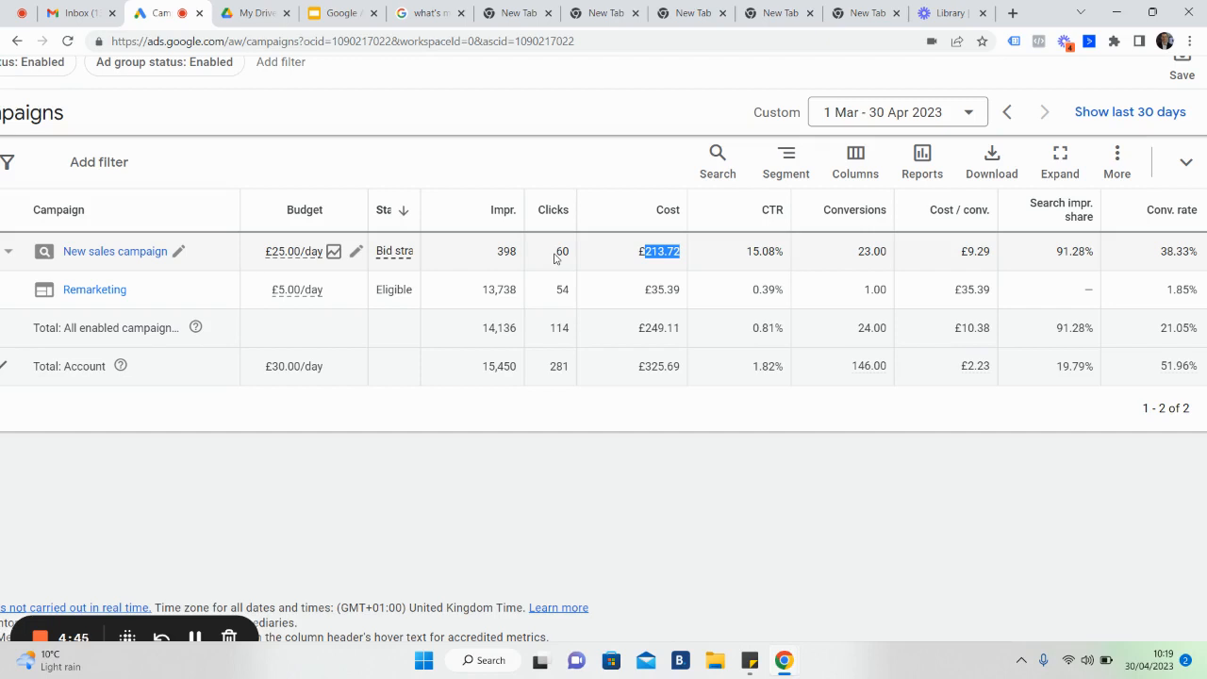
{"action": "mouse_move", "coordinate": [739, 255]}
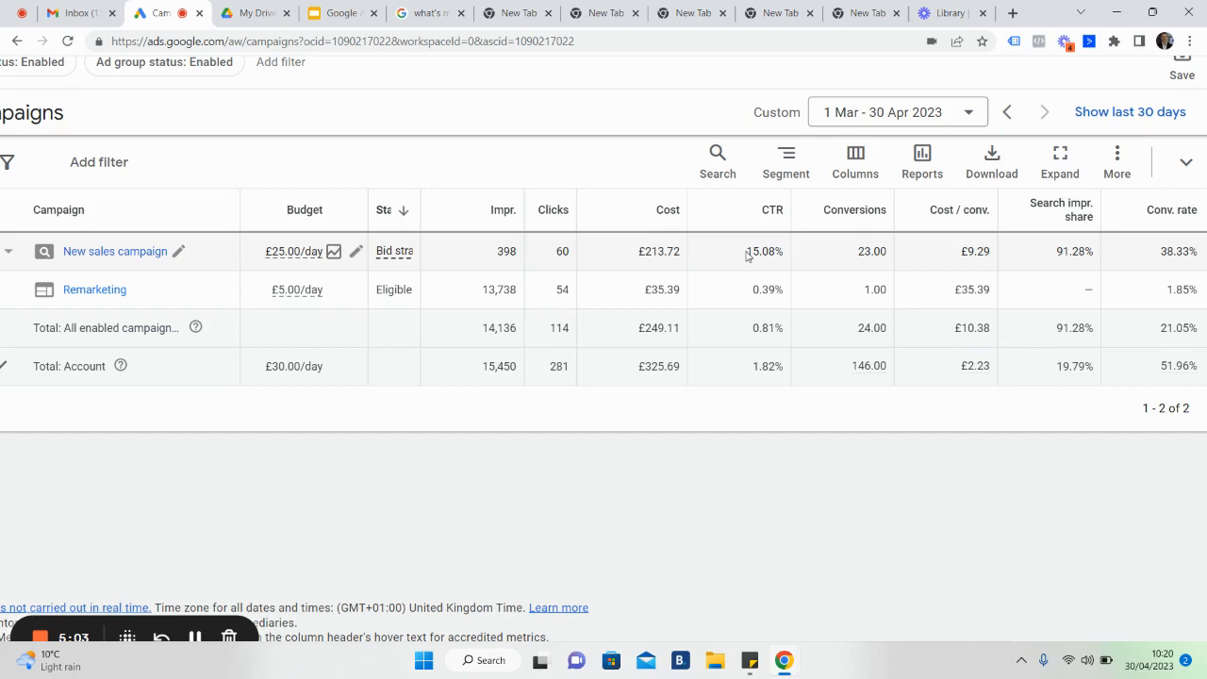
{"action": "double_click", "coordinate": [761, 252]}
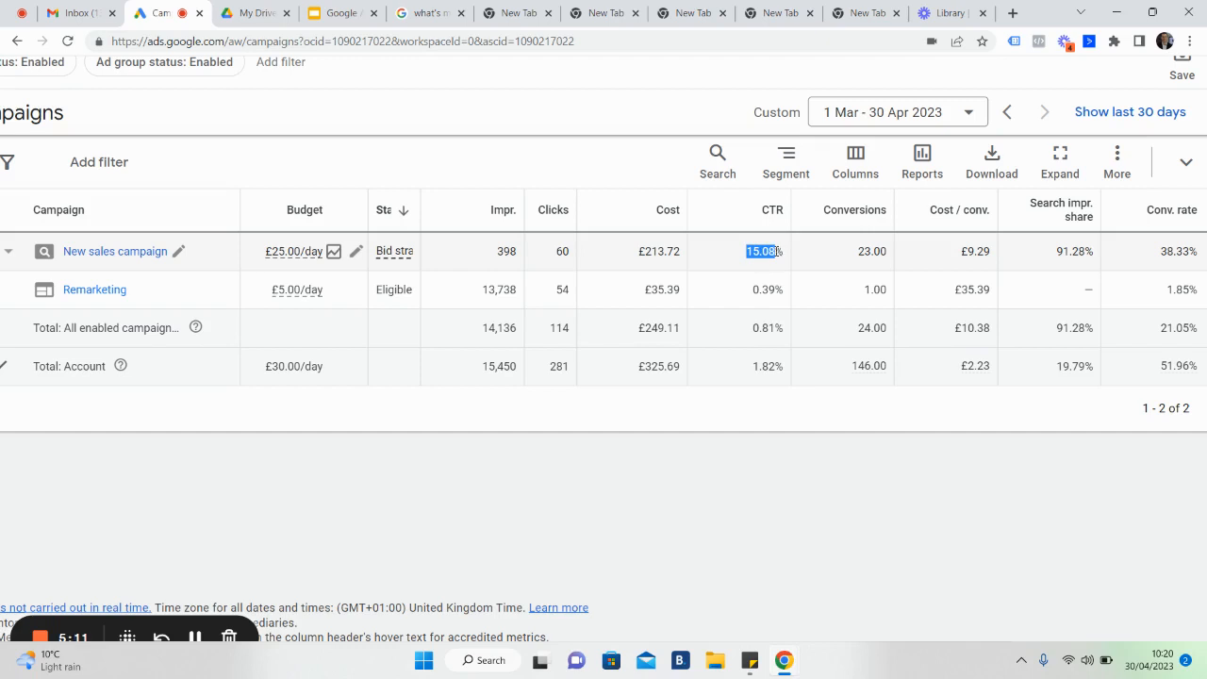
{"action": "mouse_move", "coordinate": [497, 254]}
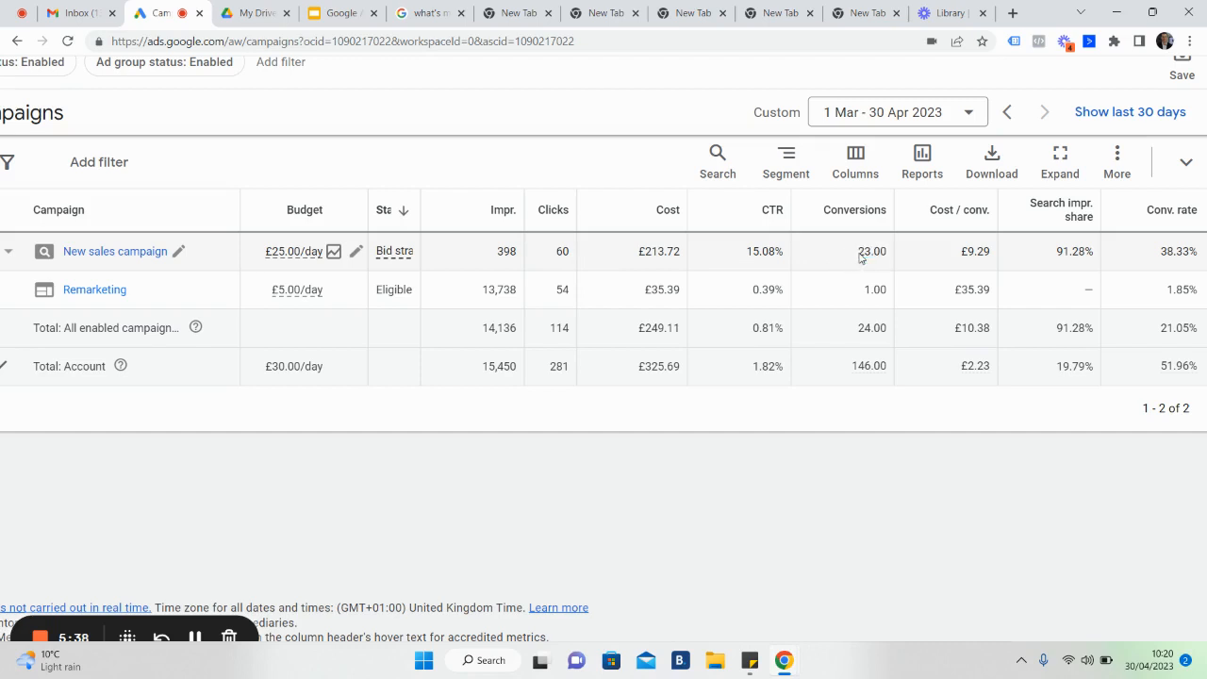
{"action": "double_click", "coordinate": [871, 251]}
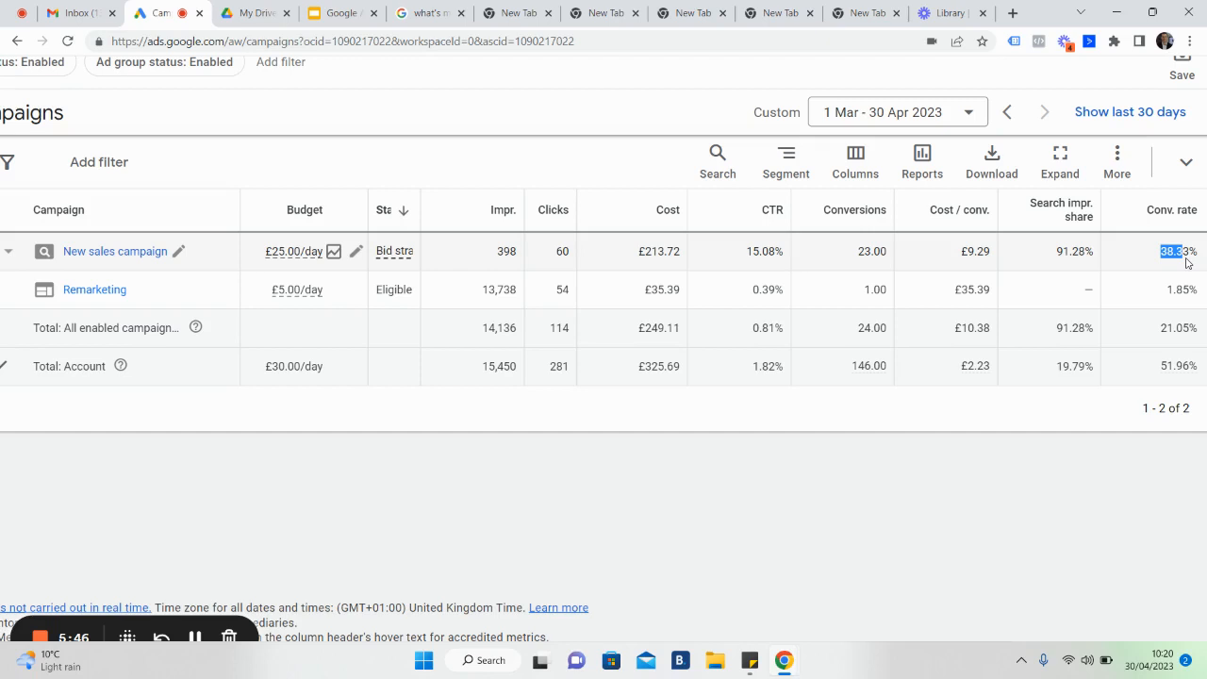
{"action": "mouse_move", "coordinate": [1057, 264]}
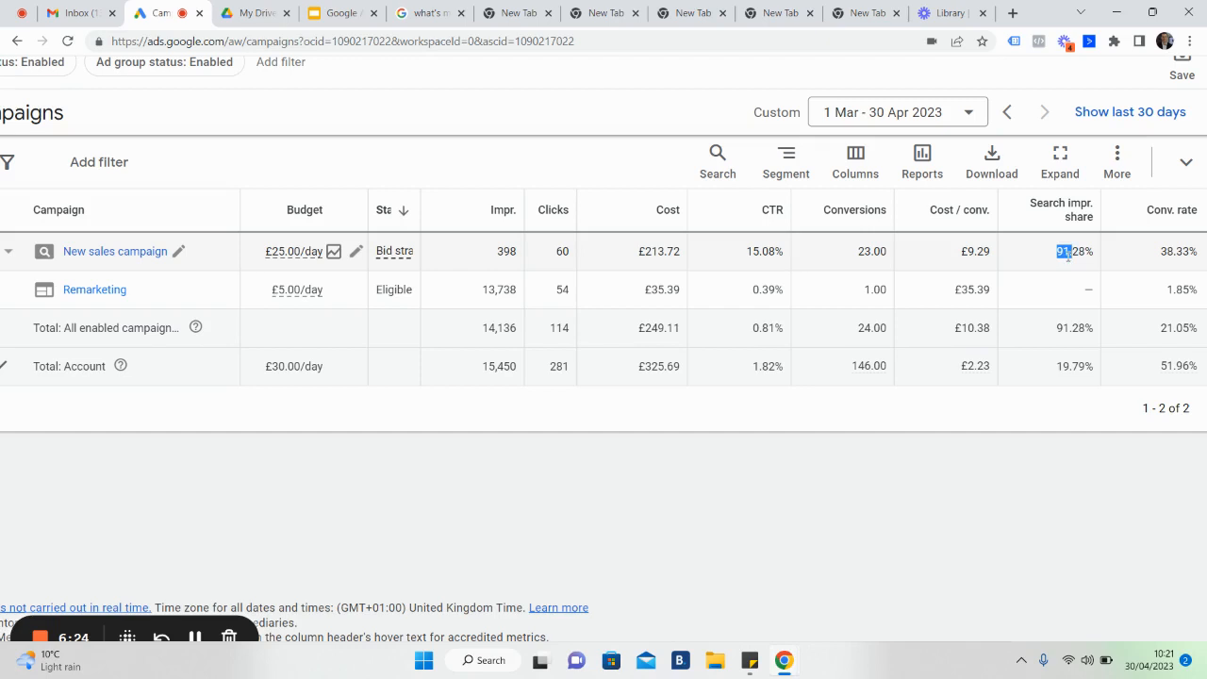
{"action": "mouse_move", "coordinate": [1049, 264]}
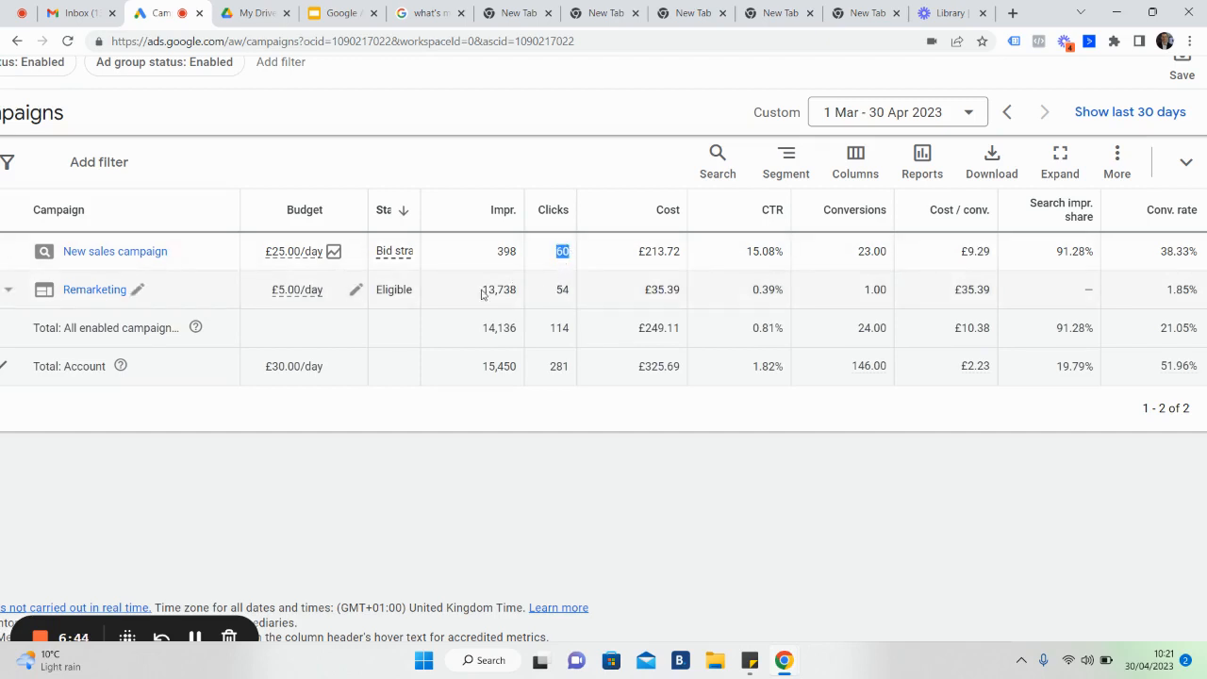
{"action": "left_click", "coordinate": [497, 291]}
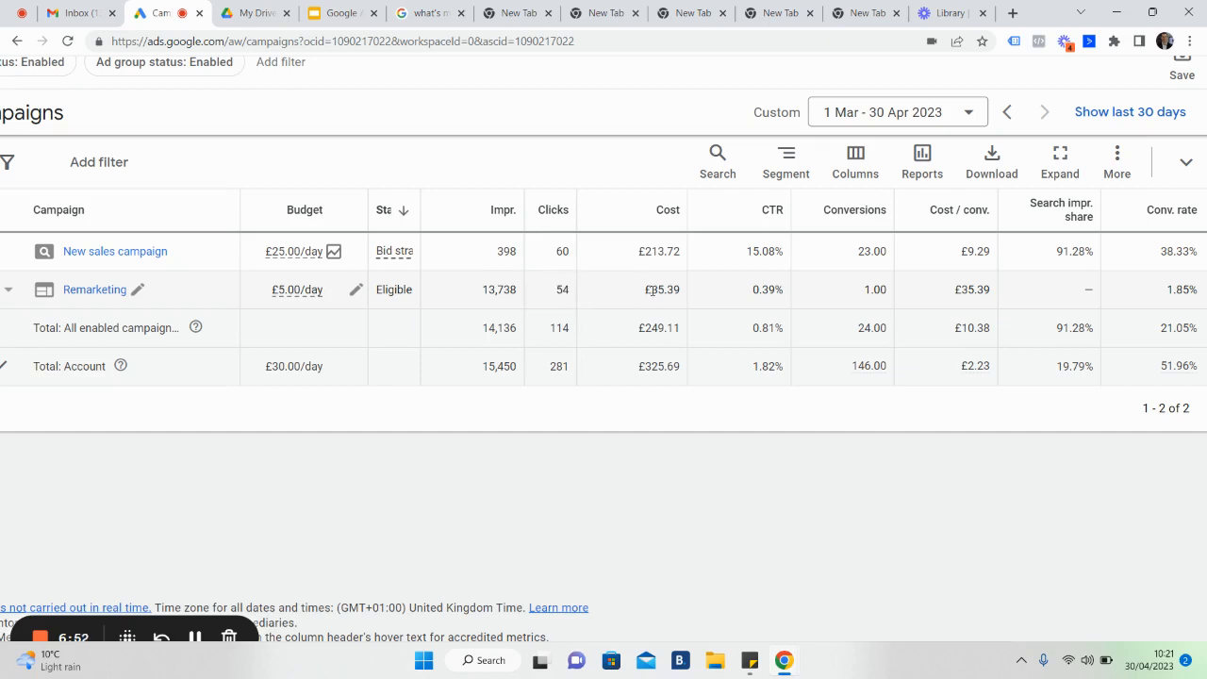
{"action": "double_click", "coordinate": [662, 290]}
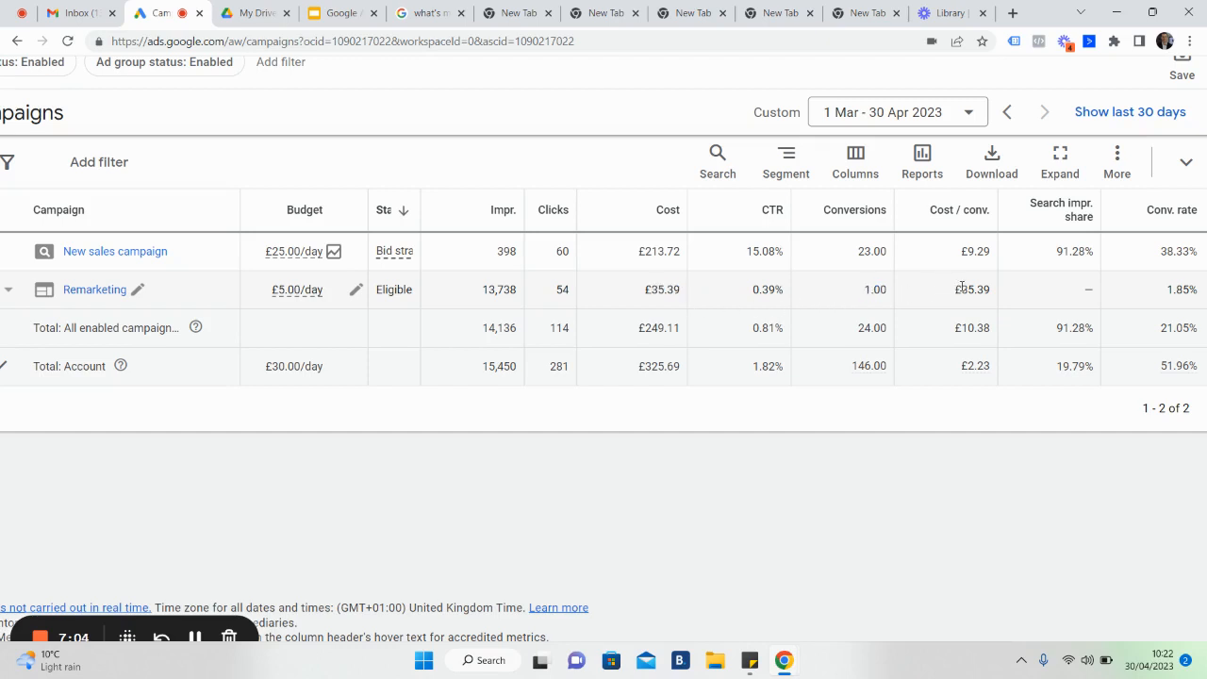
{"action": "double_click", "coordinate": [972, 291]}
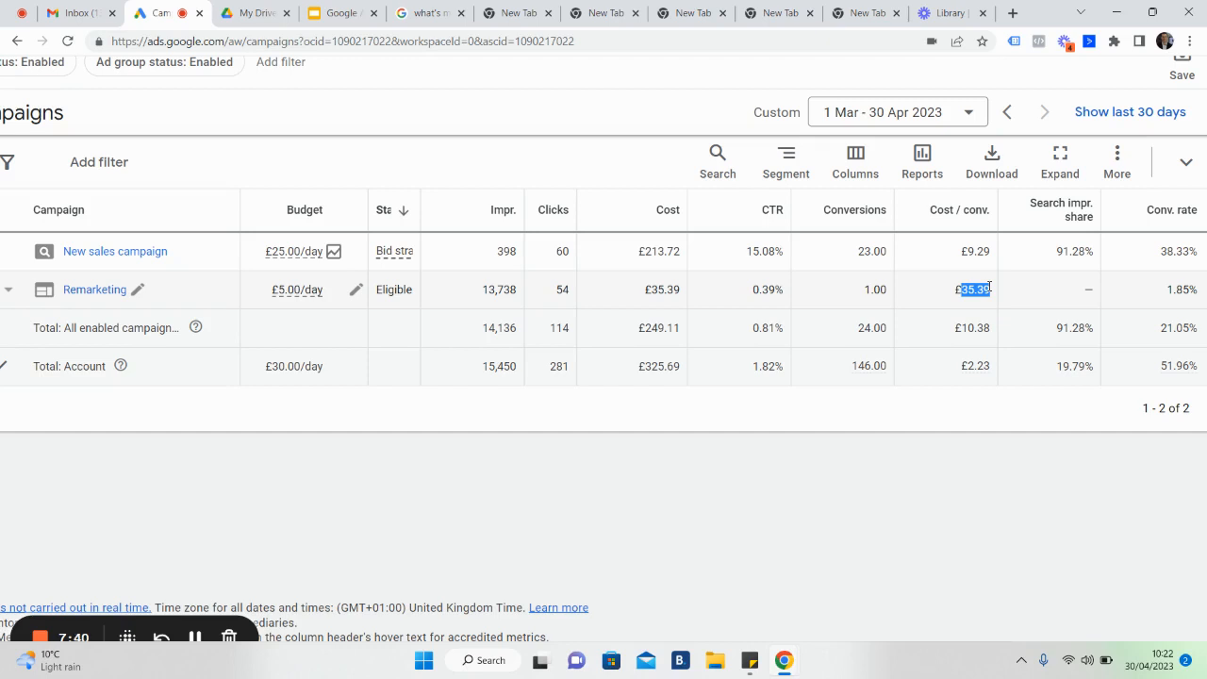
{"action": "mouse_move", "coordinate": [686, 448]}
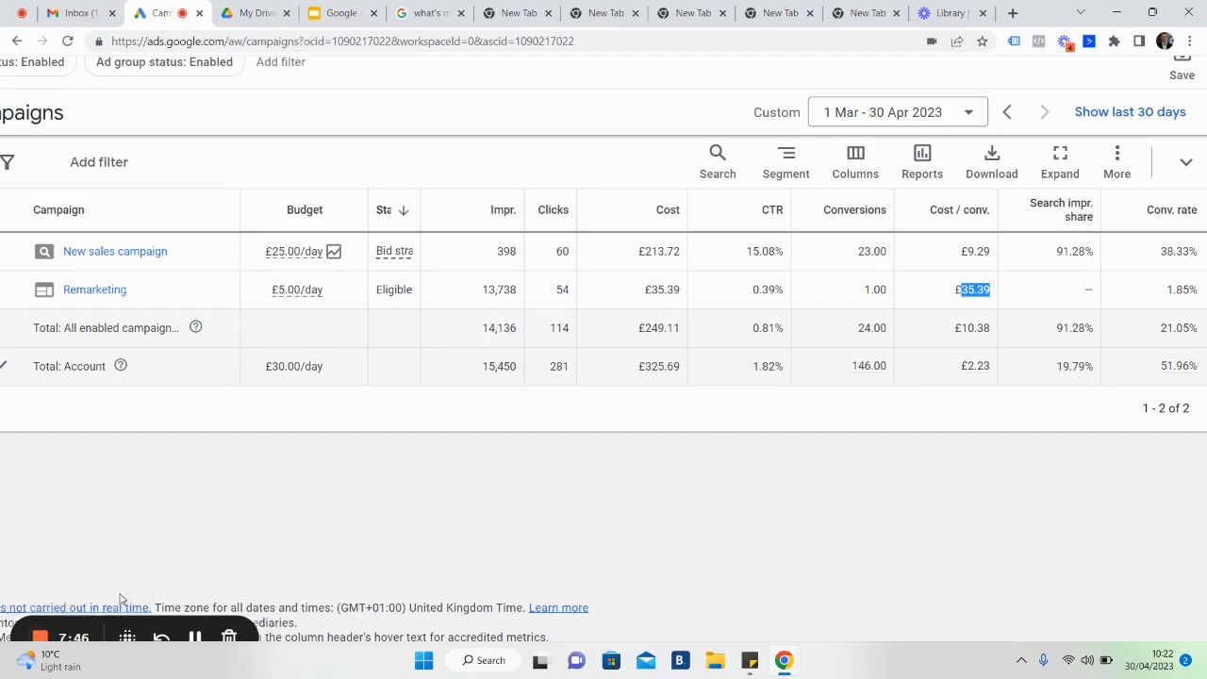
{"action": "mouse_move", "coordinate": [106, 603]}
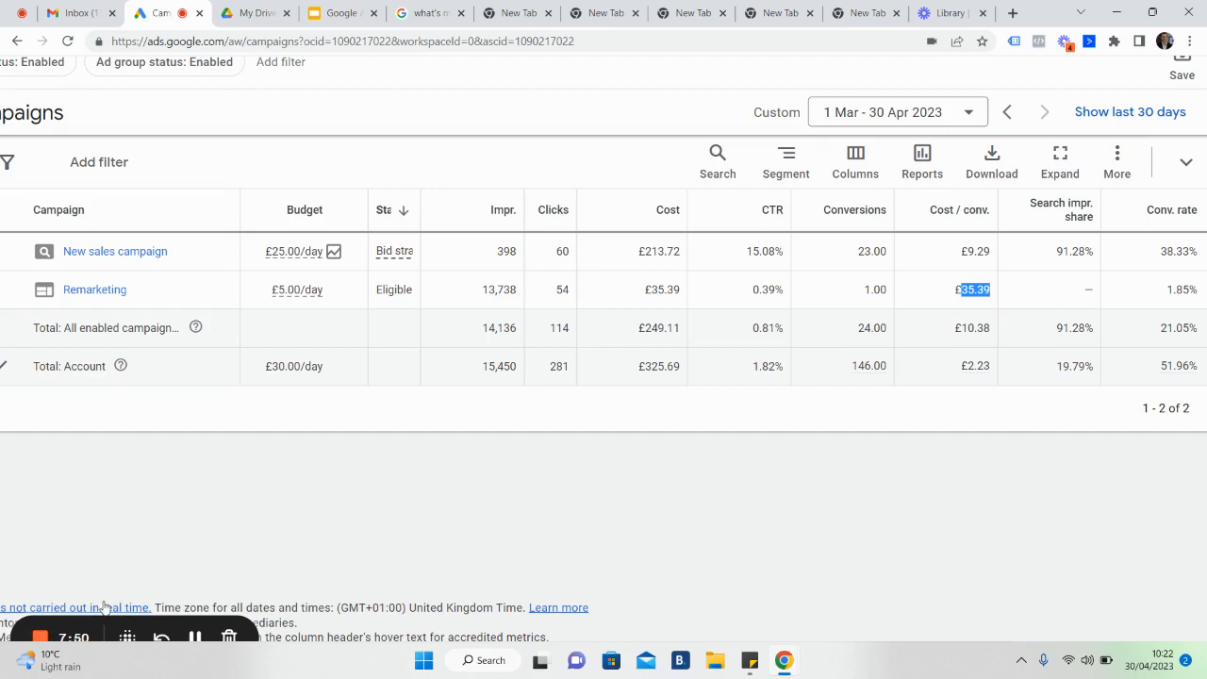
{"action": "mouse_move", "coordinate": [105, 590]}
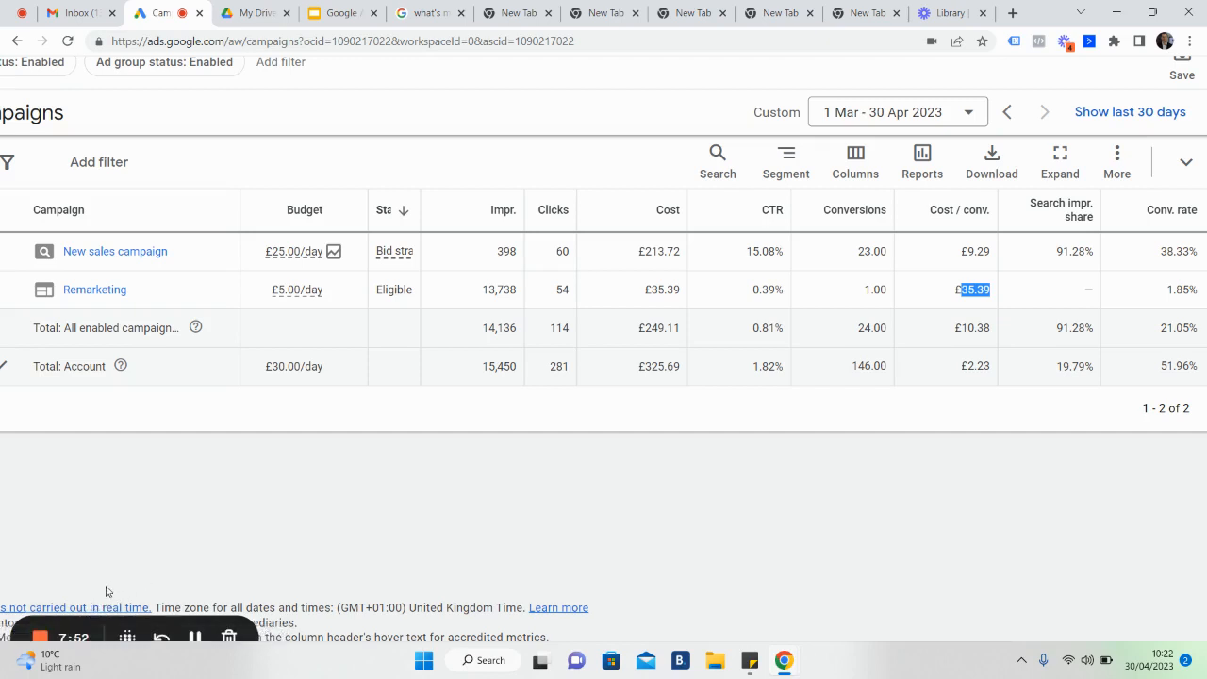